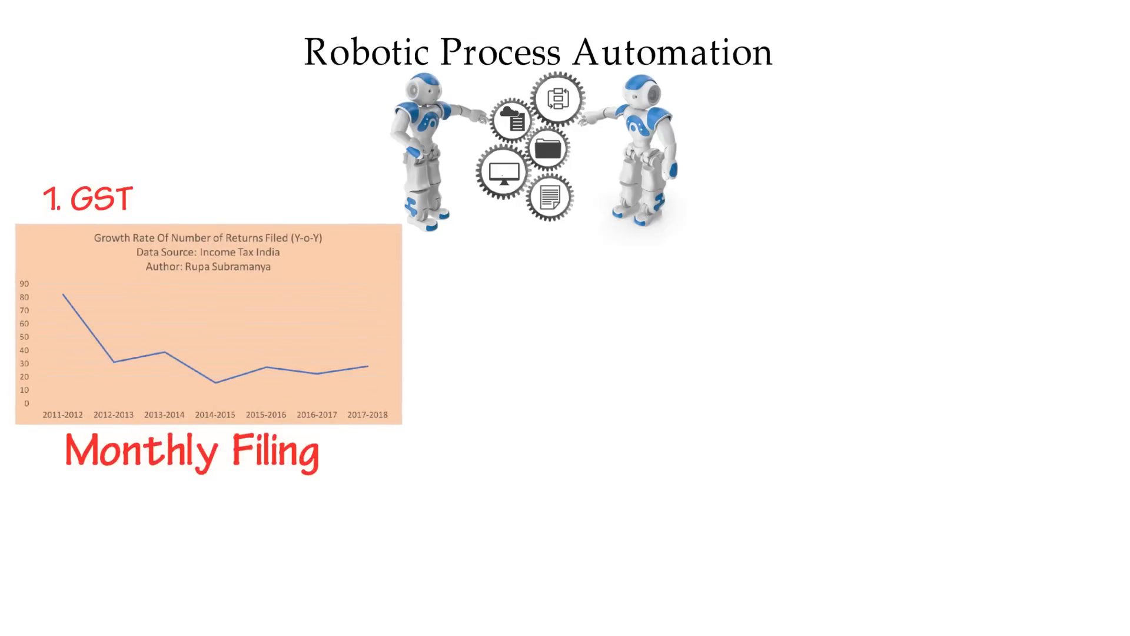
{"action": "type", "text": "invoices"}
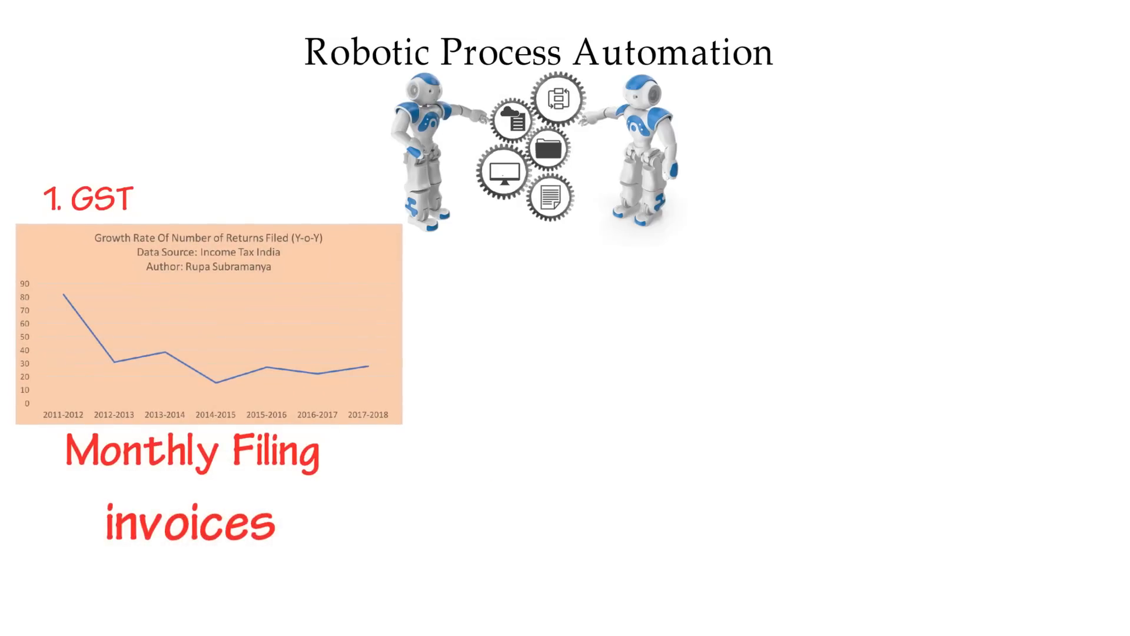